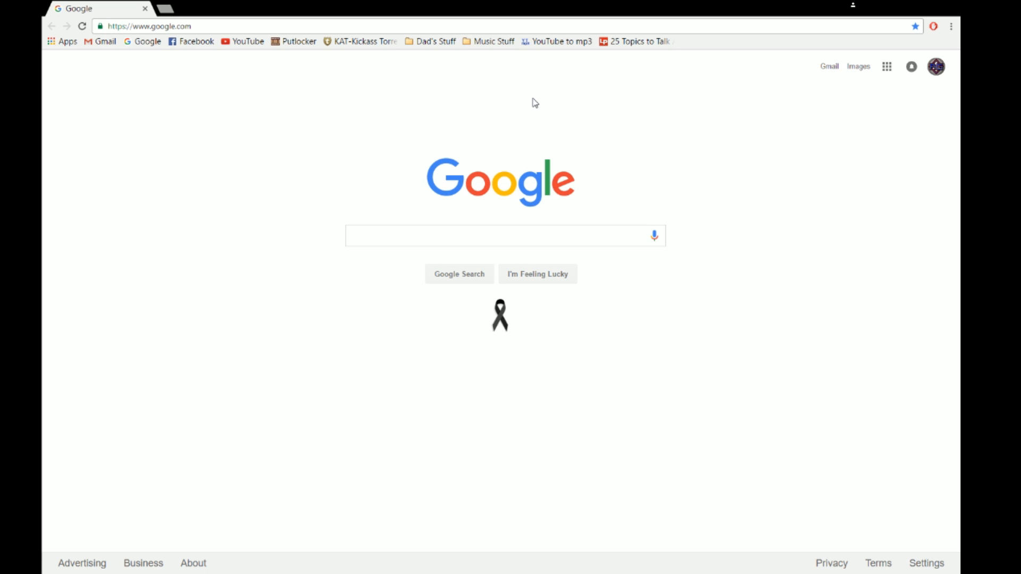
mouse_move(236, 21)
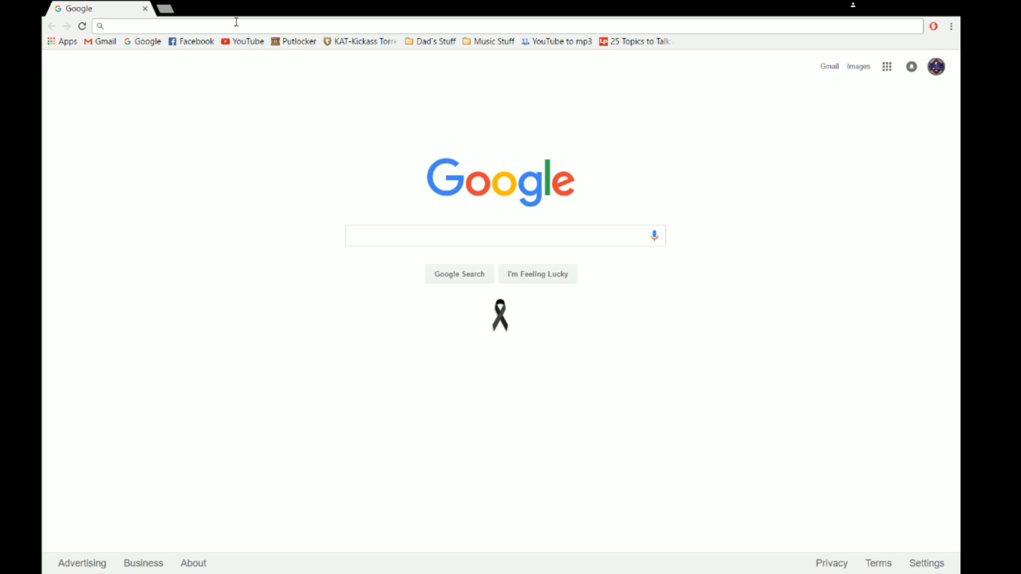
Sign in at routerlogin.com as user 'admin' with the router password
left_click(104, 26)
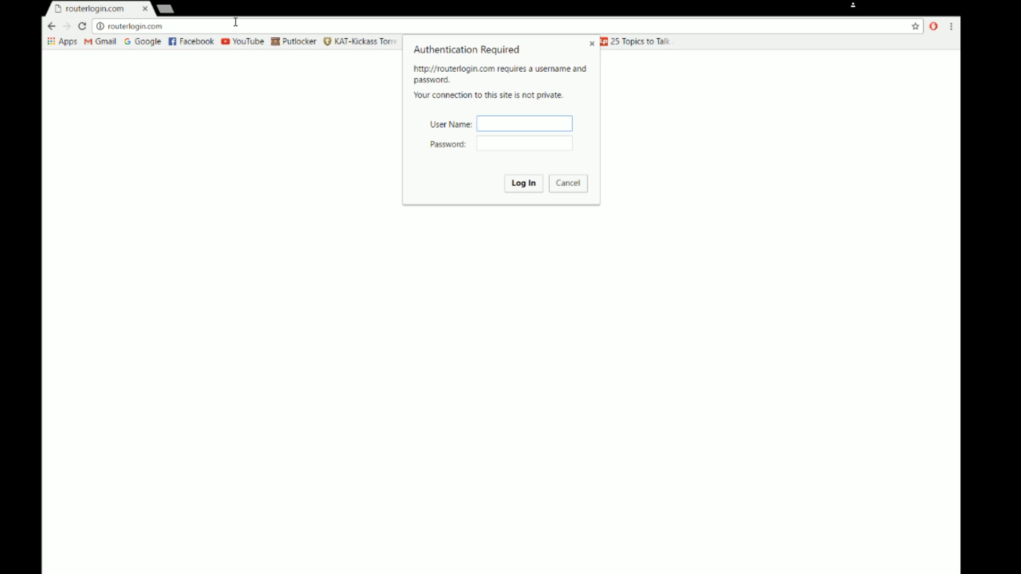
type("admi")
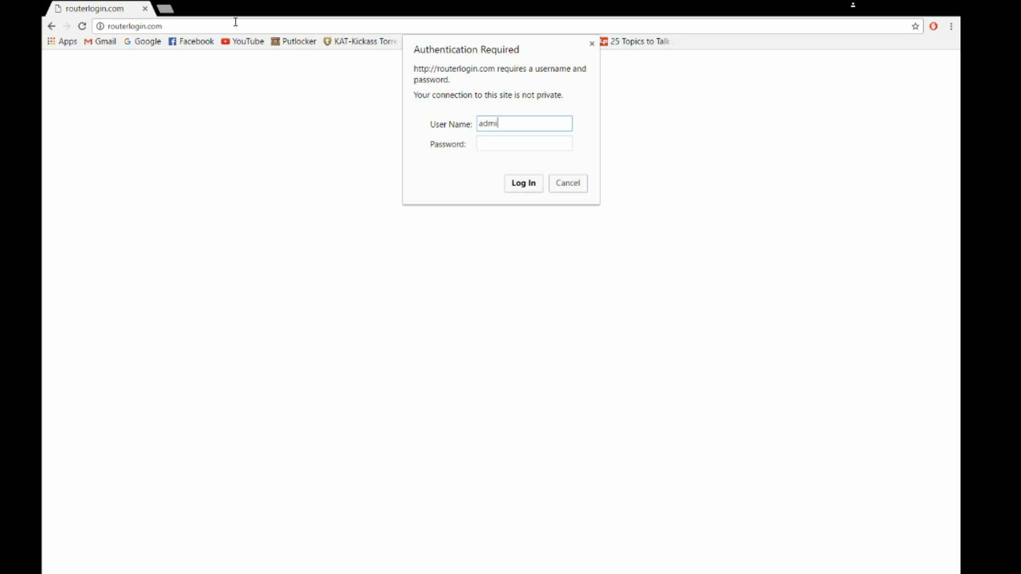
type("password")
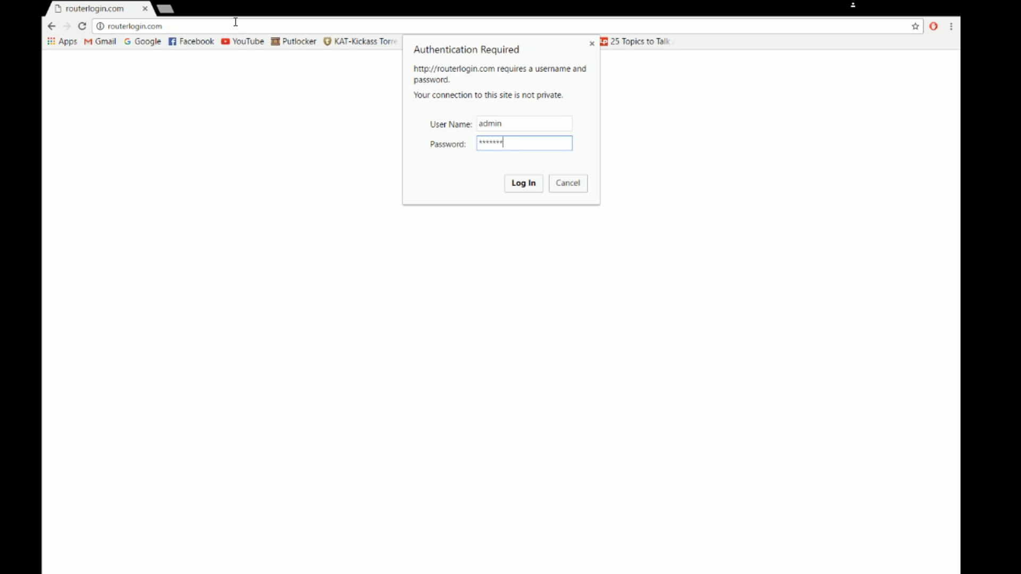
type("*")
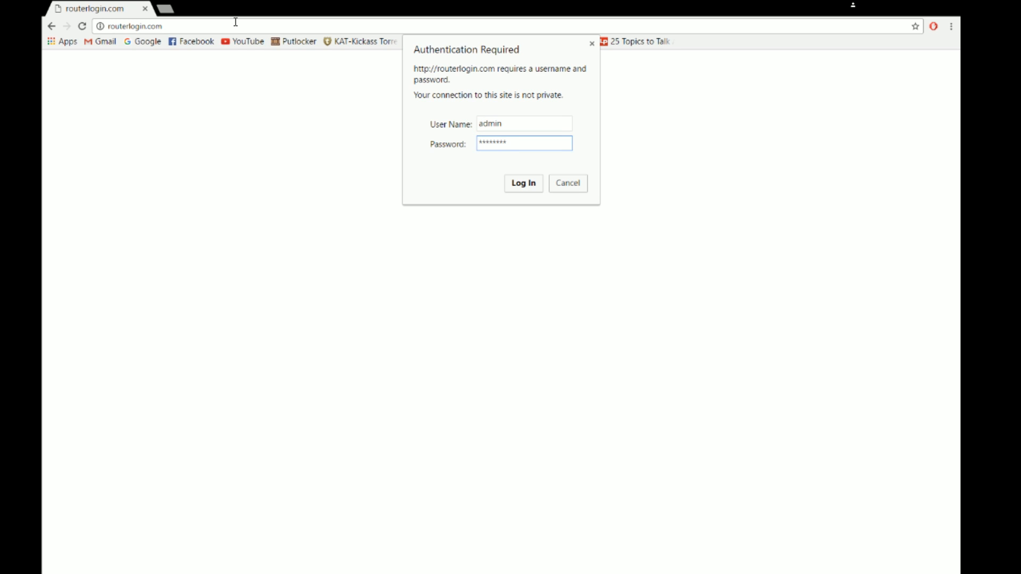
left_click(523, 183)
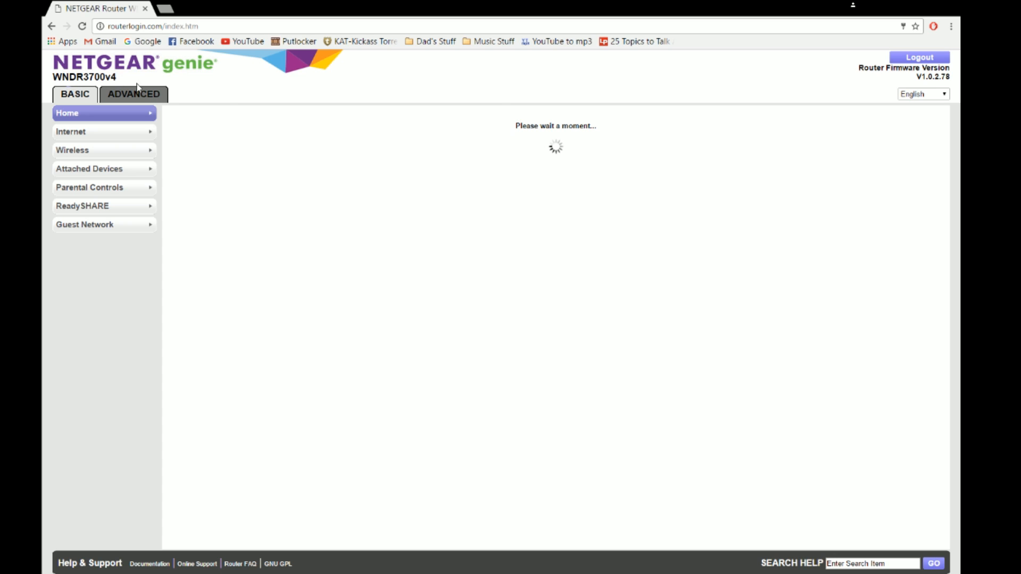
mouse_move(175, 125)
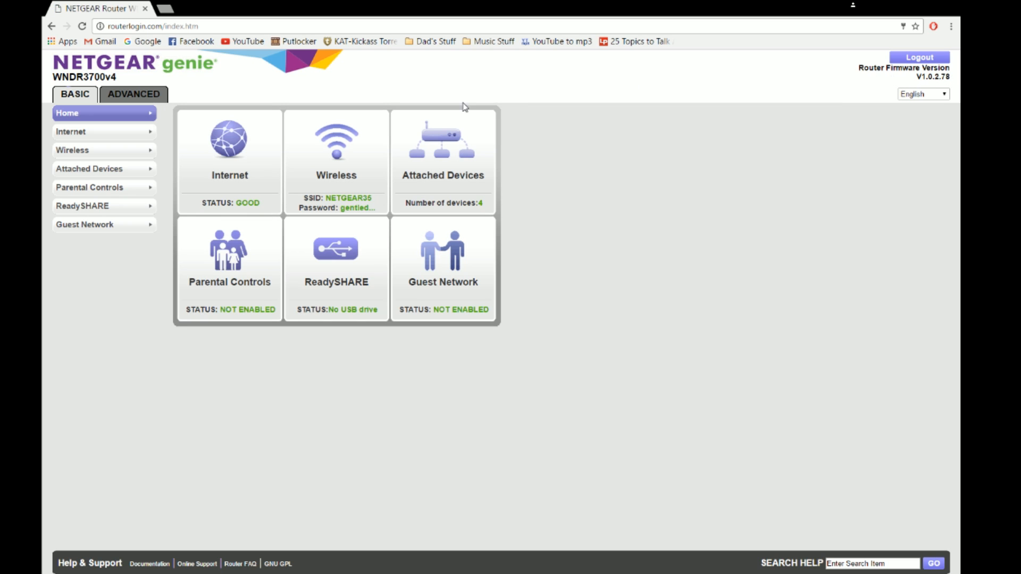
mouse_move(130, 94)
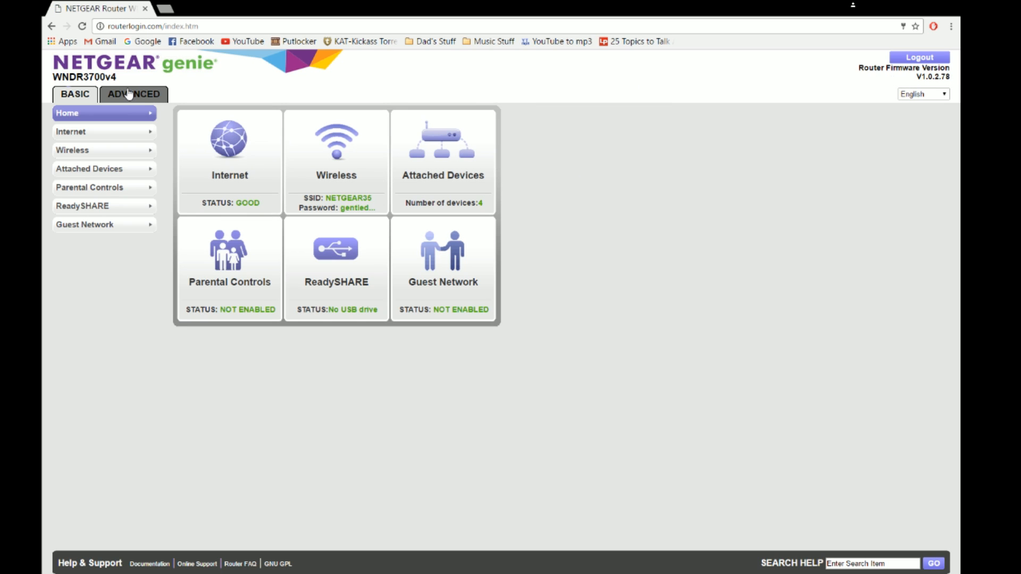
Show the Wireless Settings page listing the 2.4GHz and 5GHz networks
left_click(72, 149)
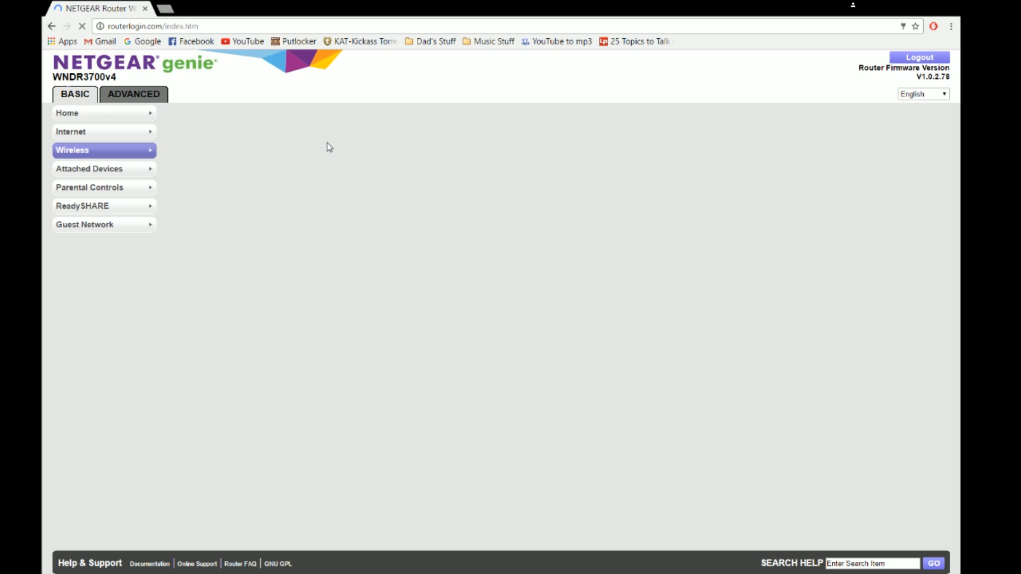
left_click(73, 150)
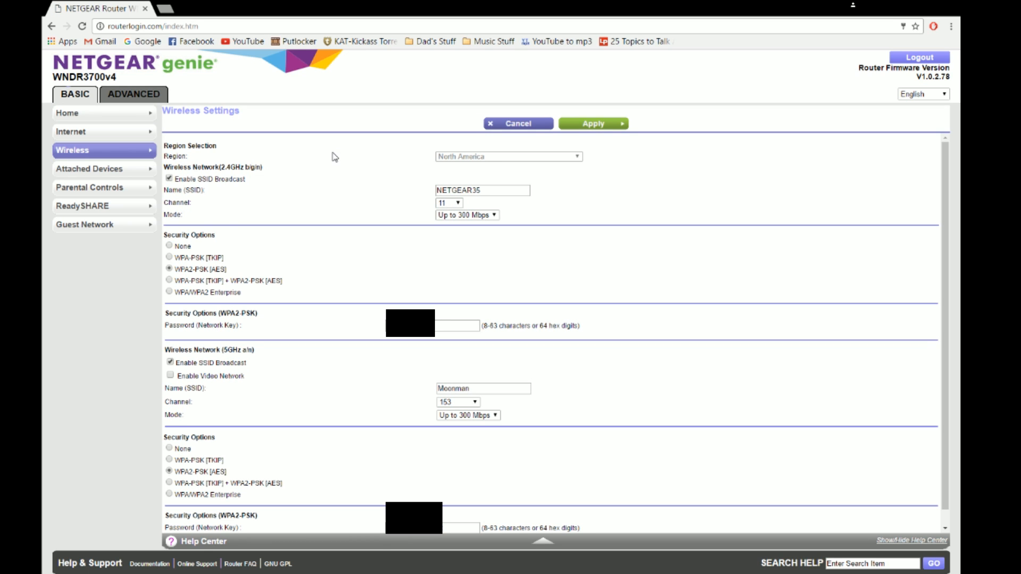
mouse_move(237, 175)
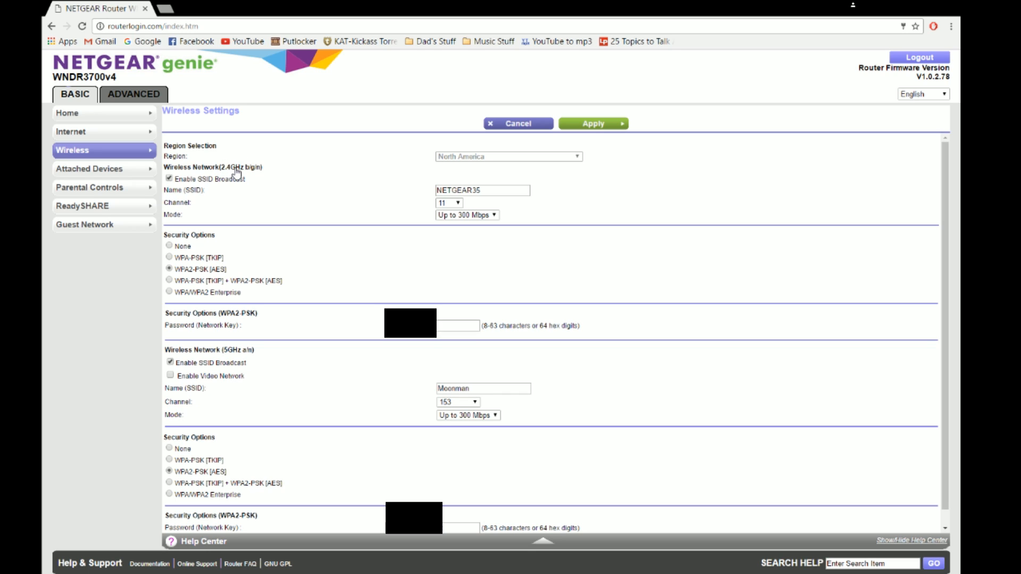
mouse_move(530, 179)
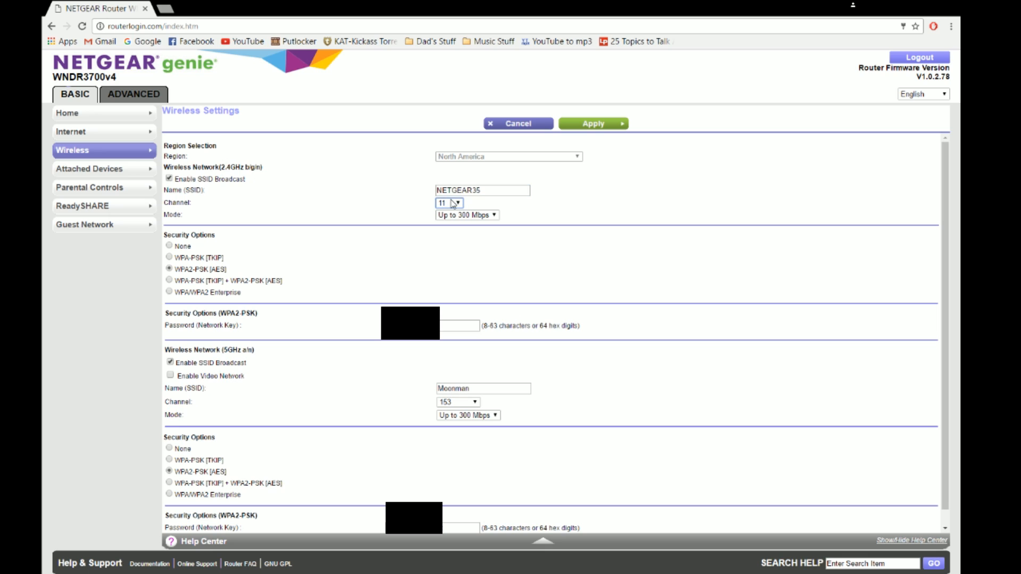
mouse_move(498, 233)
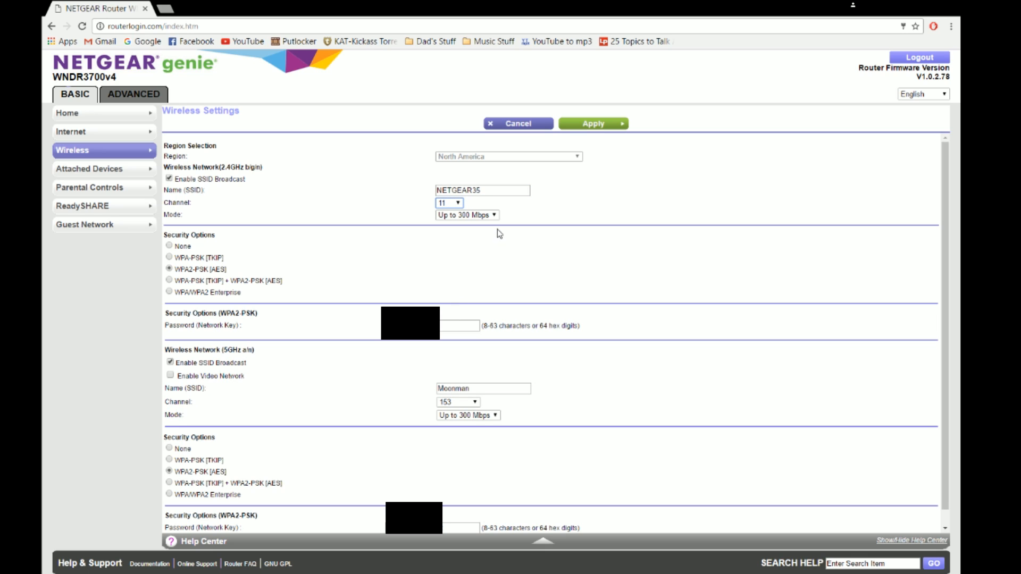
mouse_move(484, 202)
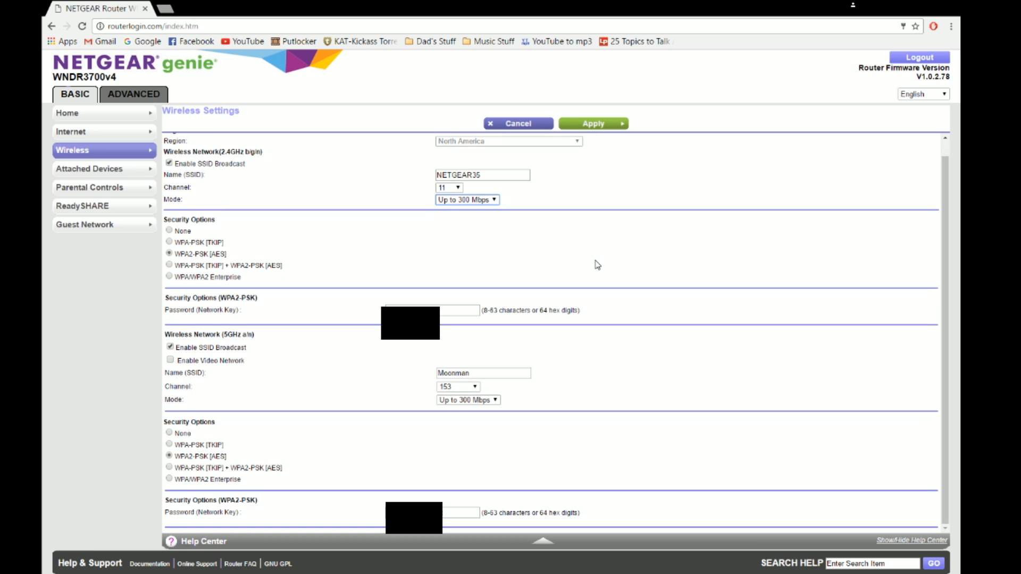
mouse_move(228, 337)
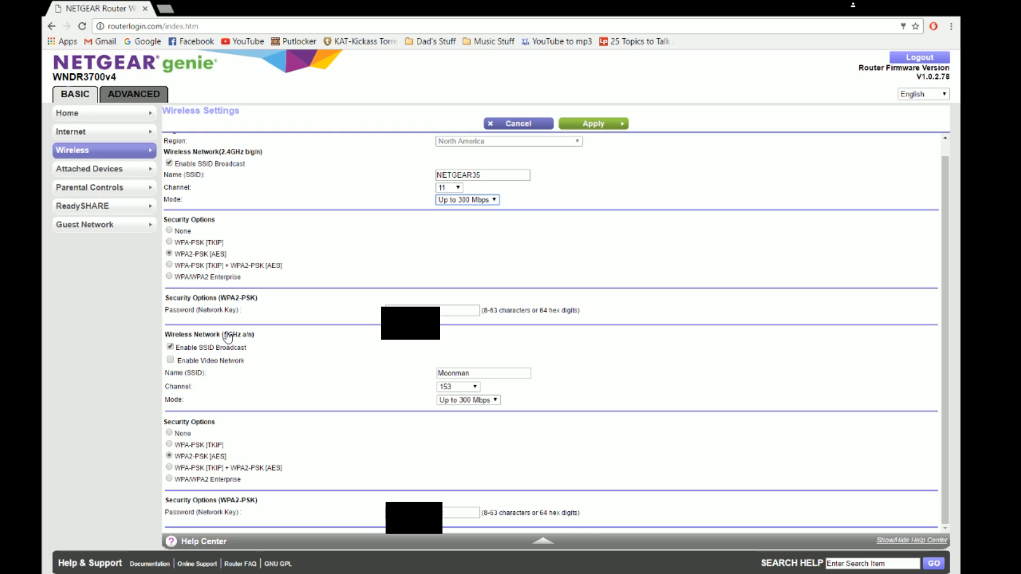
mouse_move(244, 340)
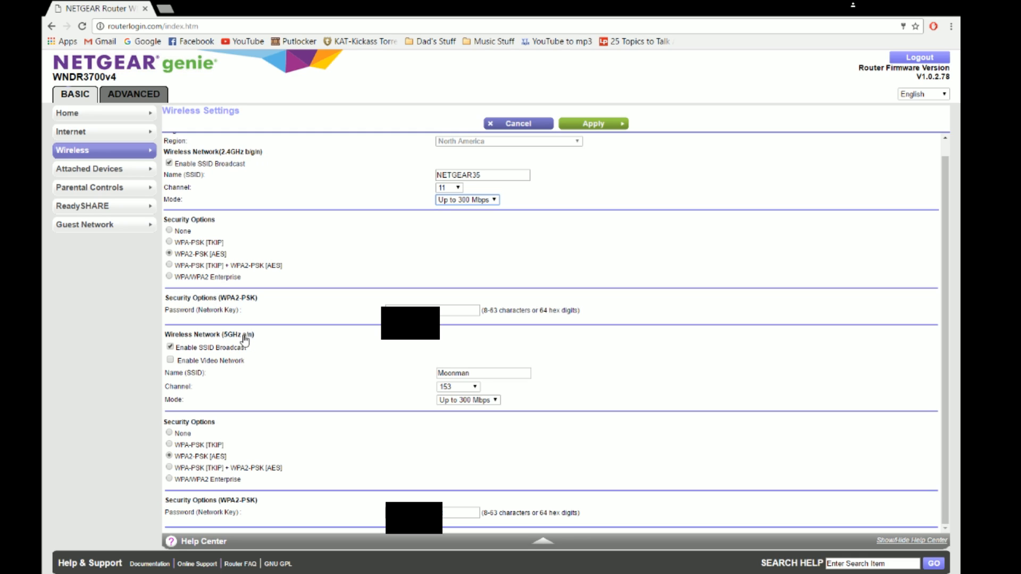
mouse_move(418, 202)
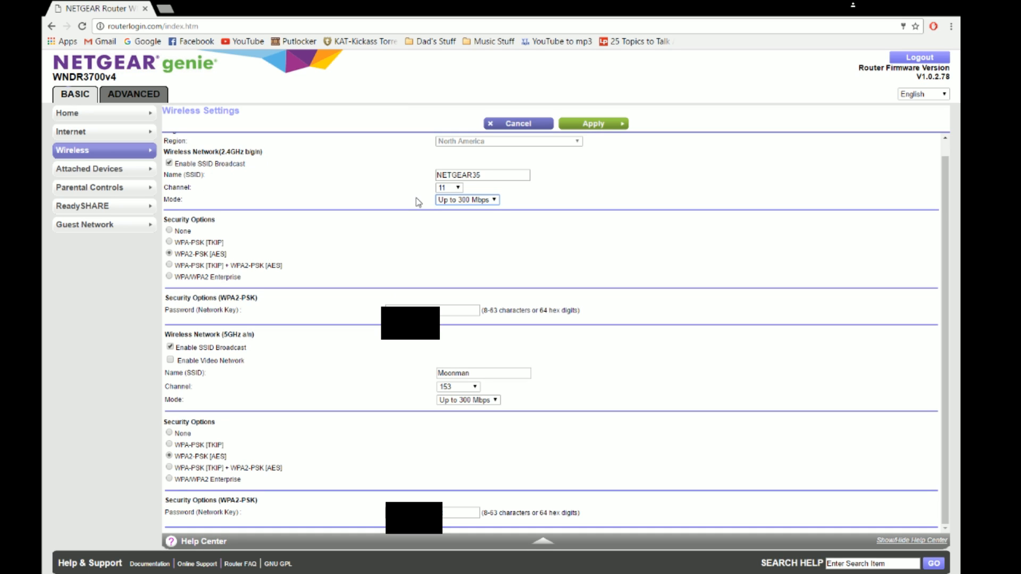
mouse_move(249, 341)
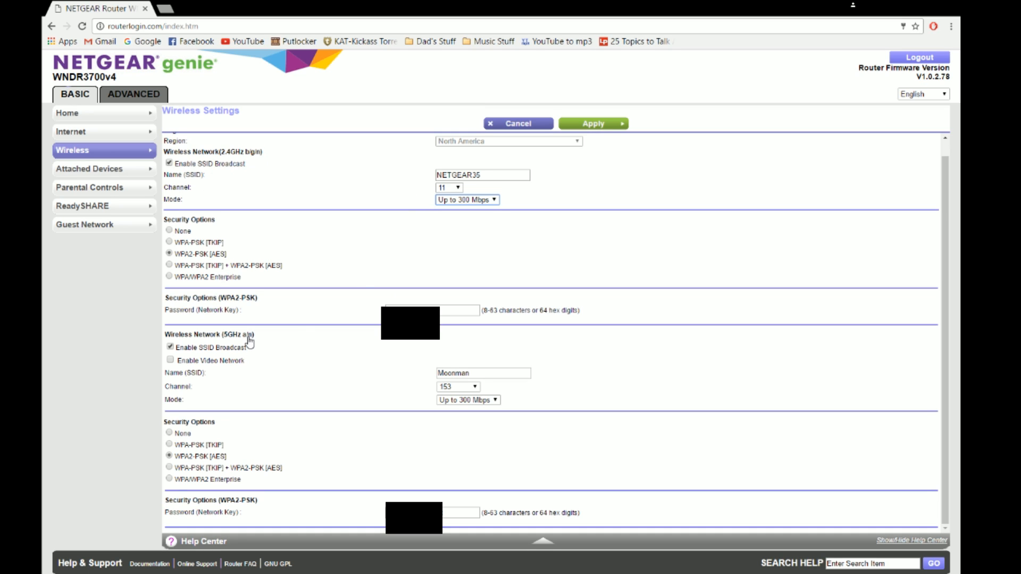
left_click(482, 372)
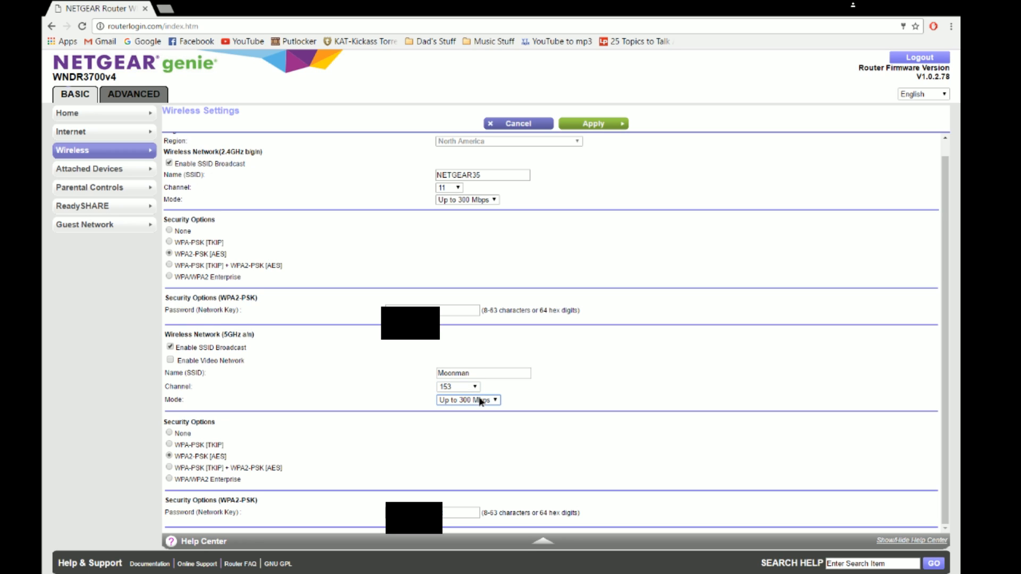
mouse_move(480, 402)
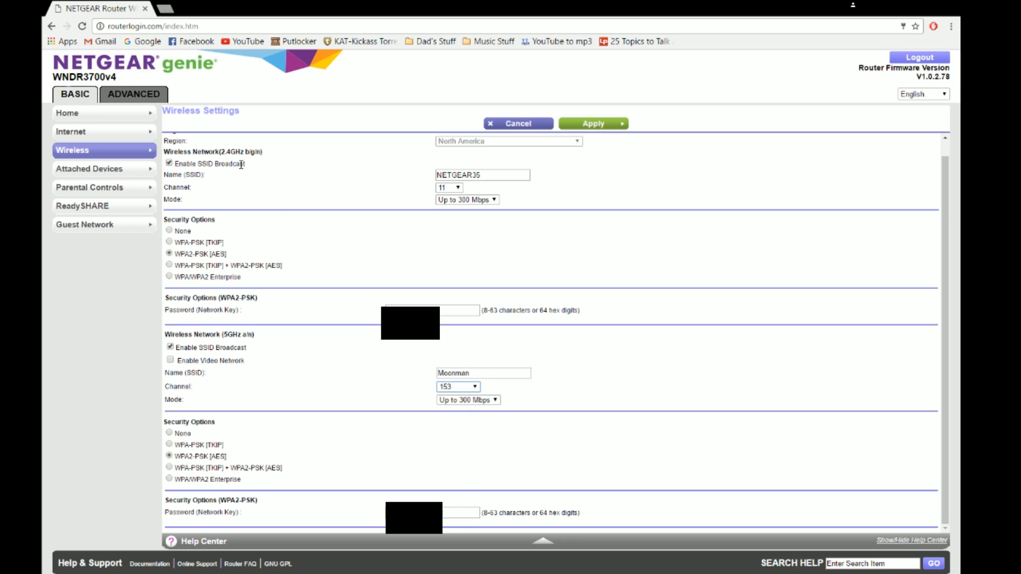
mouse_move(361, 379)
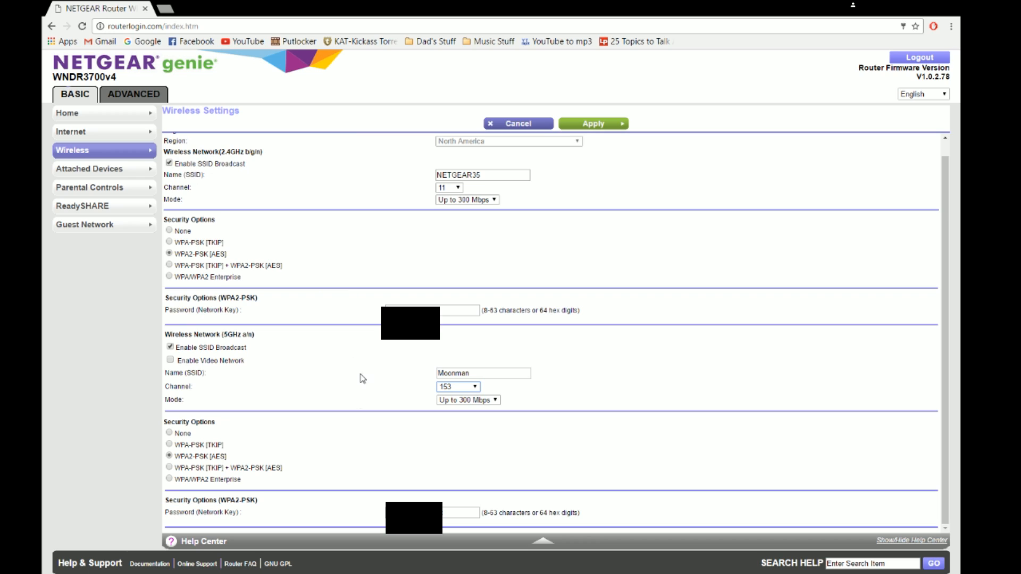
mouse_move(345, 377)
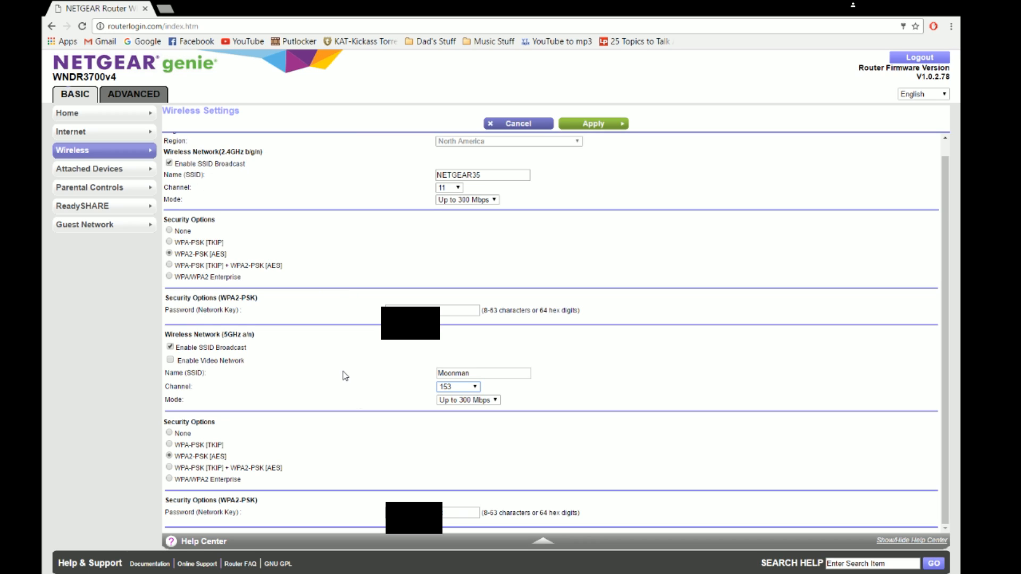